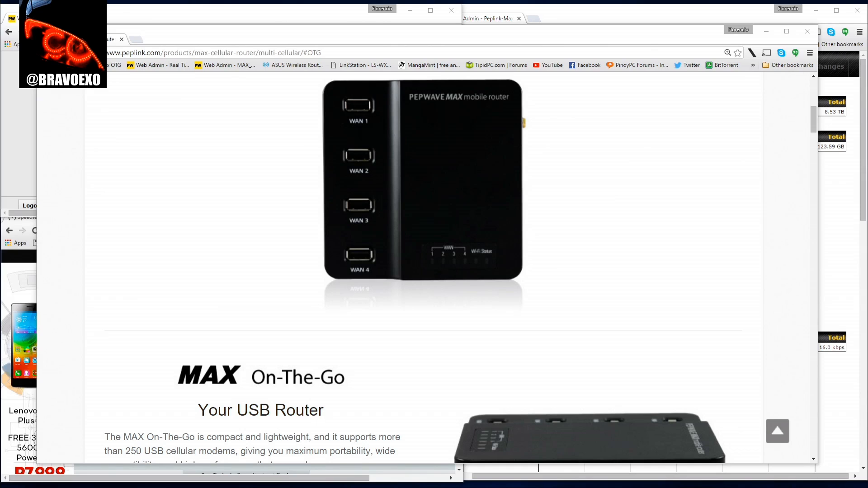
pyautogui.moveTo(837, 301)
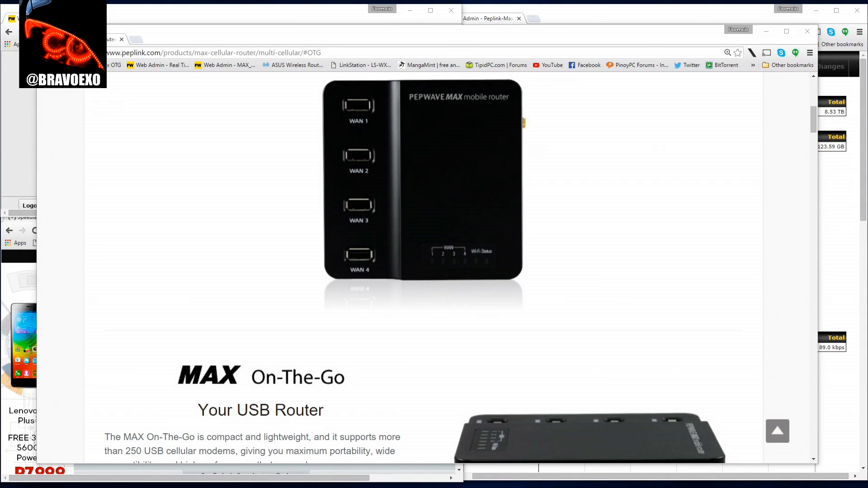
pyautogui.moveTo(374, 114)
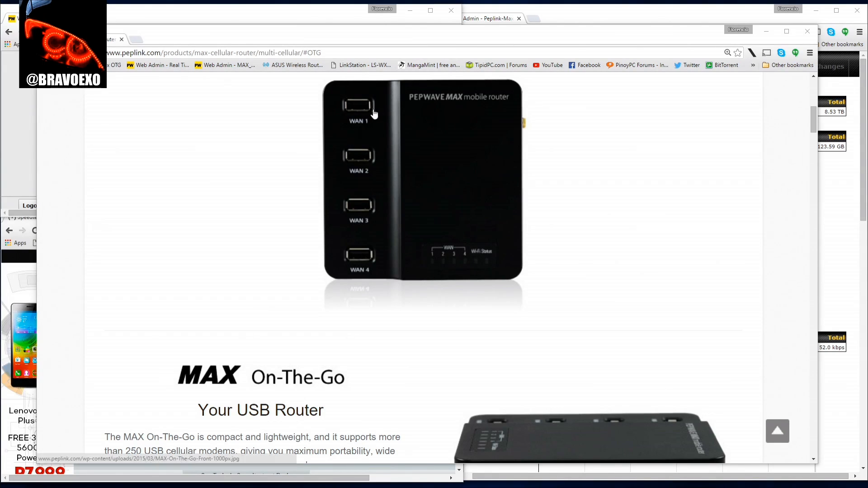
pyautogui.moveTo(359, 227)
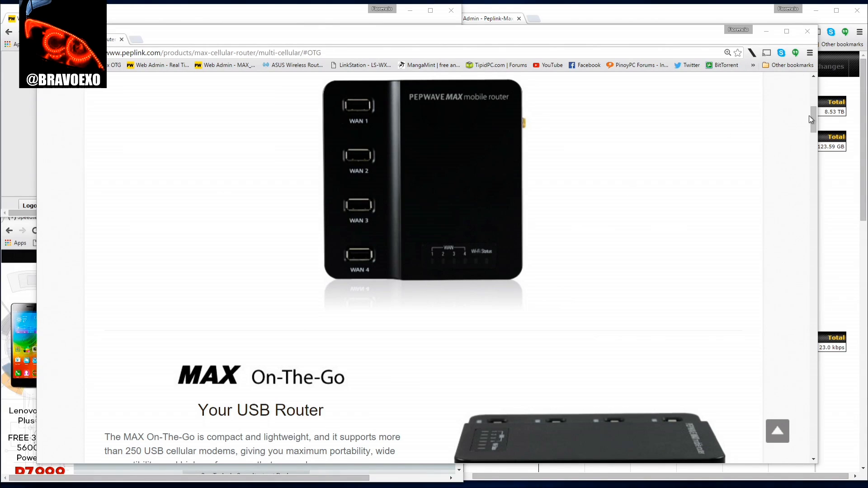
# Scroll through the Dashboard WAN status and real-time usage pages to view all four connected WANs.
pyautogui.scroll(-3)
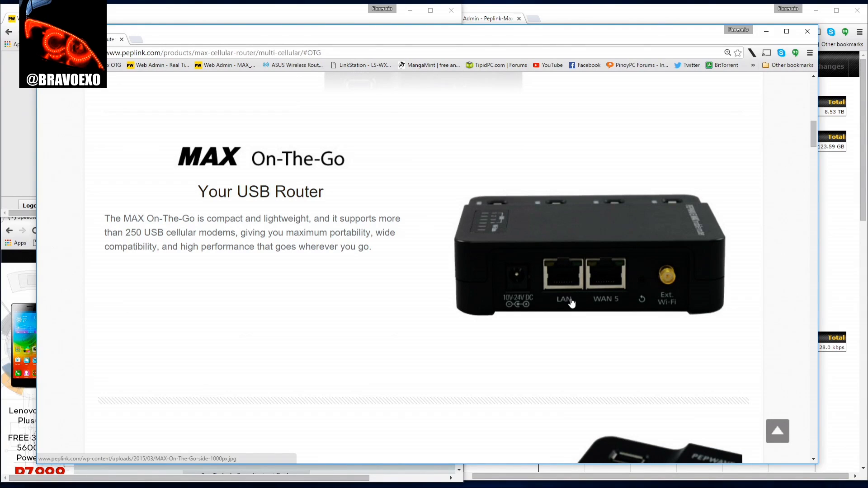
pyautogui.moveTo(558, 305)
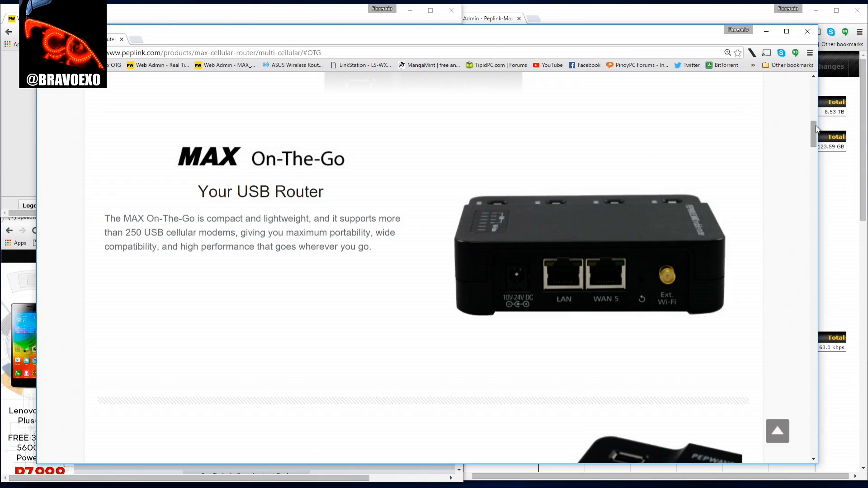
pyautogui.scroll(-3)
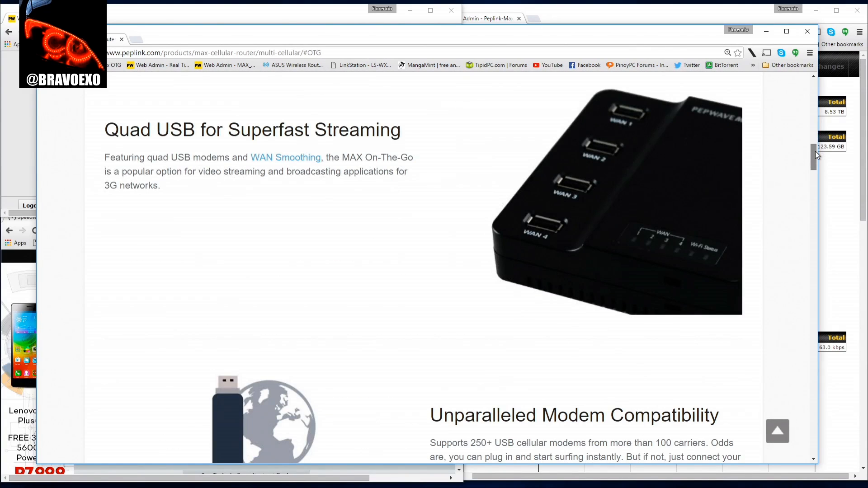
pyautogui.scroll(-3)
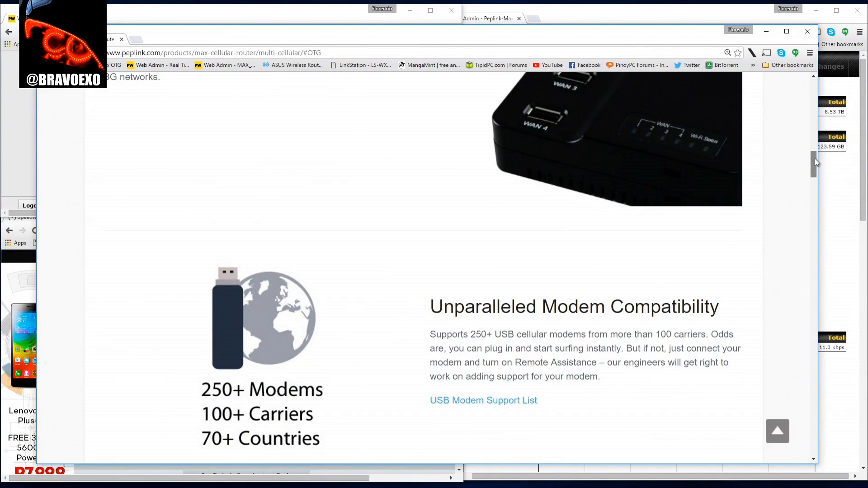
pyautogui.scroll(-3)
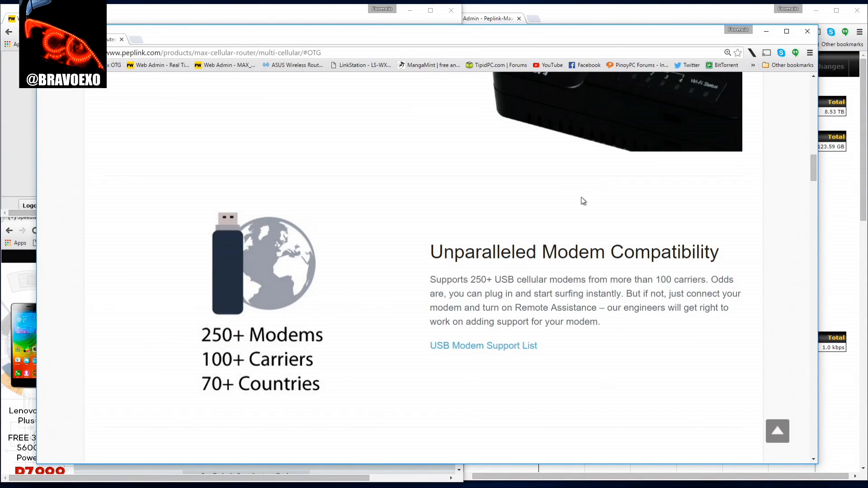
pyautogui.moveTo(510, 240)
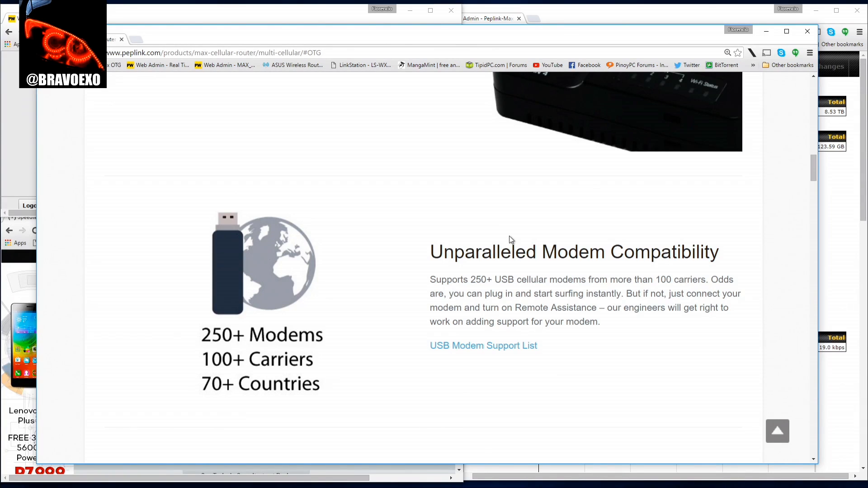
pyautogui.moveTo(507, 242)
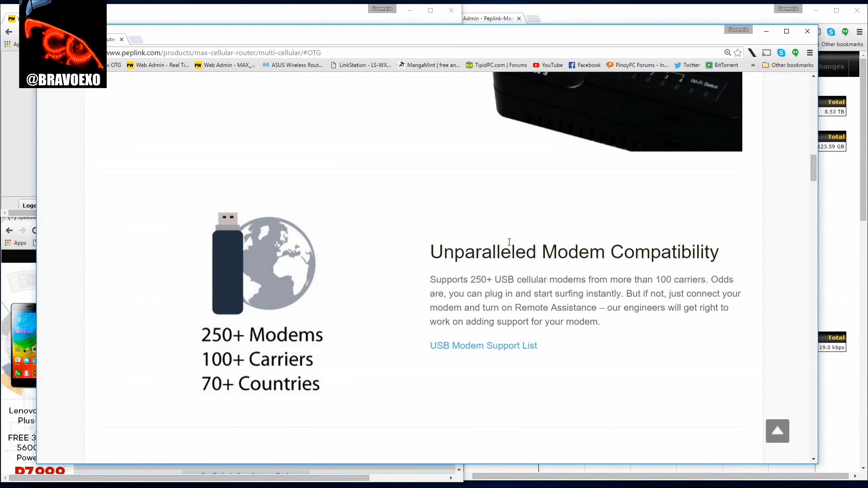
pyautogui.moveTo(443, 317)
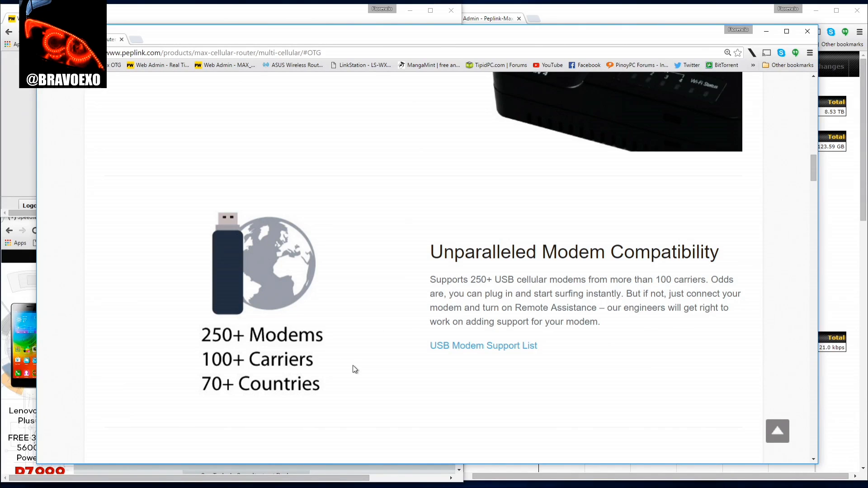
pyautogui.moveTo(808, 171)
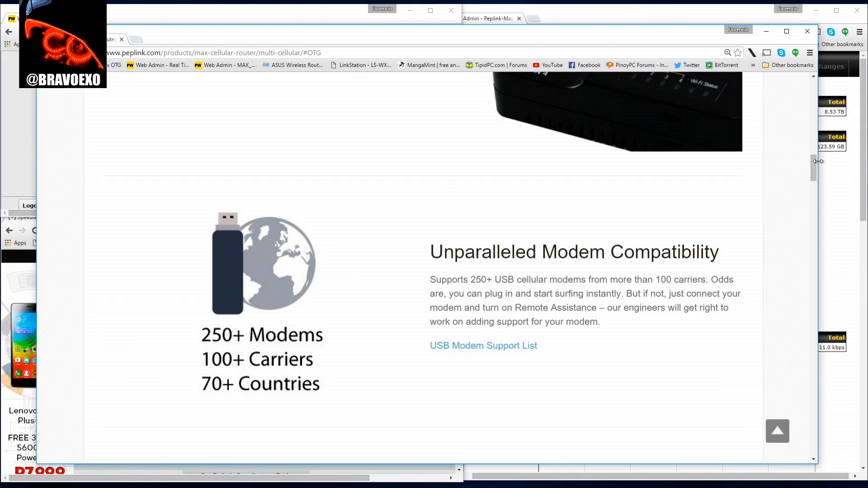
pyautogui.scroll(-3)
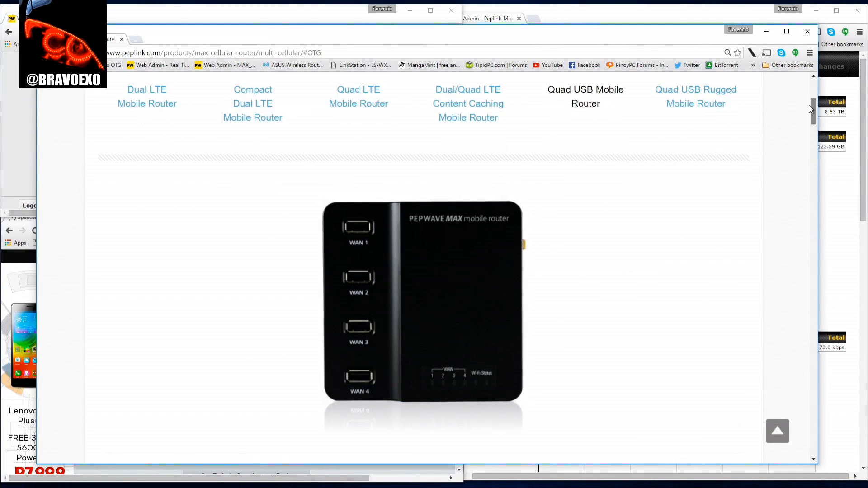
pyautogui.scroll(-3)
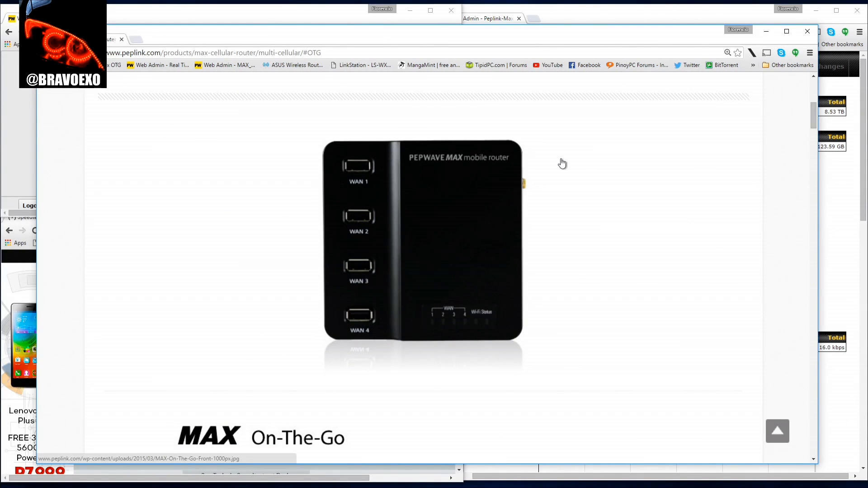
pyautogui.moveTo(589, 26)
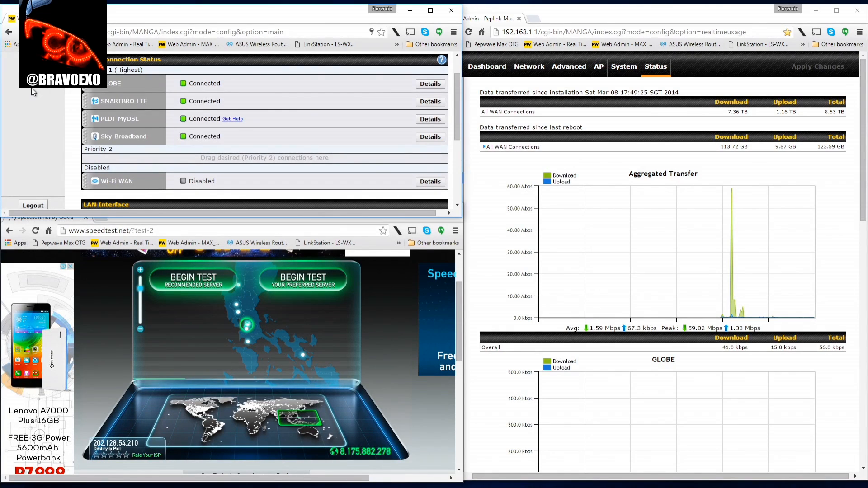
pyautogui.moveTo(124, 99)
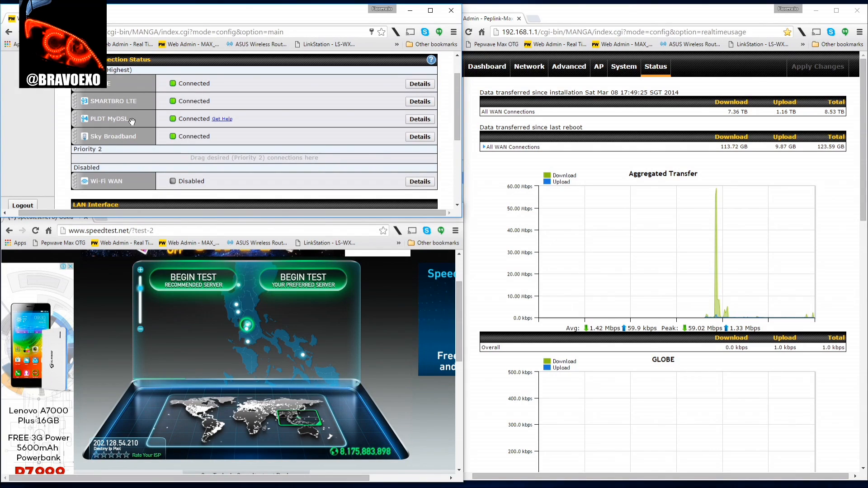
pyautogui.moveTo(128, 142)
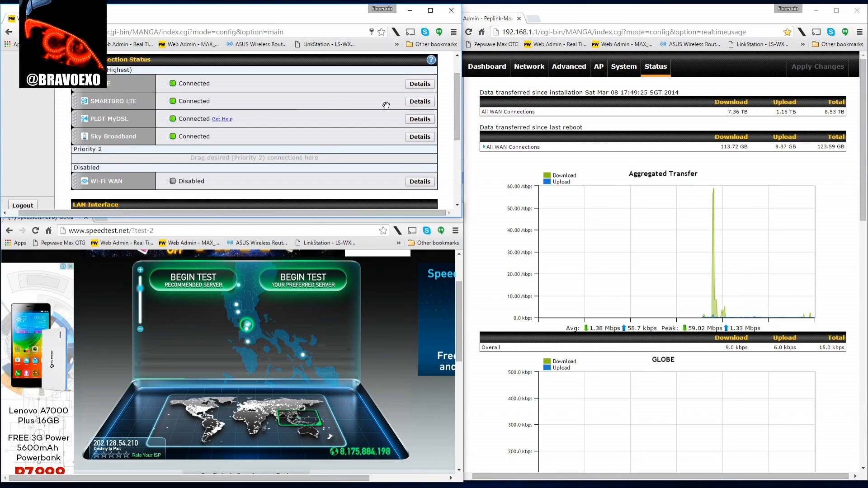
pyautogui.moveTo(730, 137)
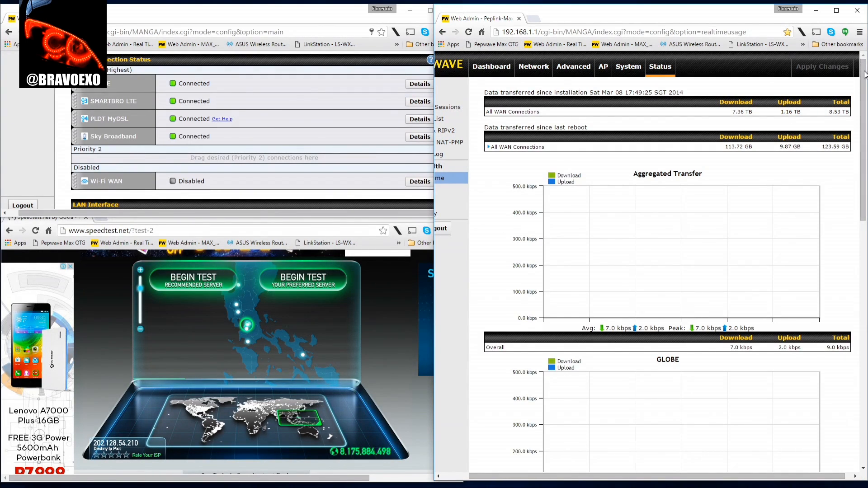
# Scroll past Aggregated Transfer to the GLOBE, SMARTBRO LTE and PLDT MyDSL usage graphs.
pyautogui.scroll(-3)
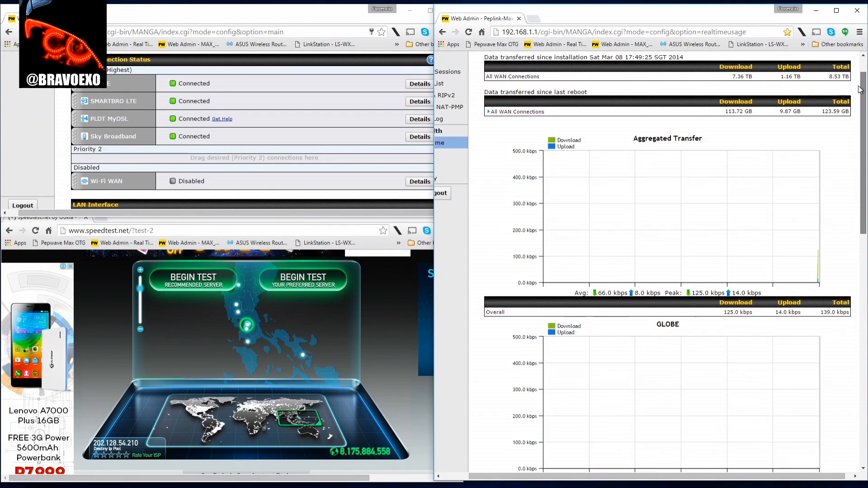
pyautogui.scroll(-3)
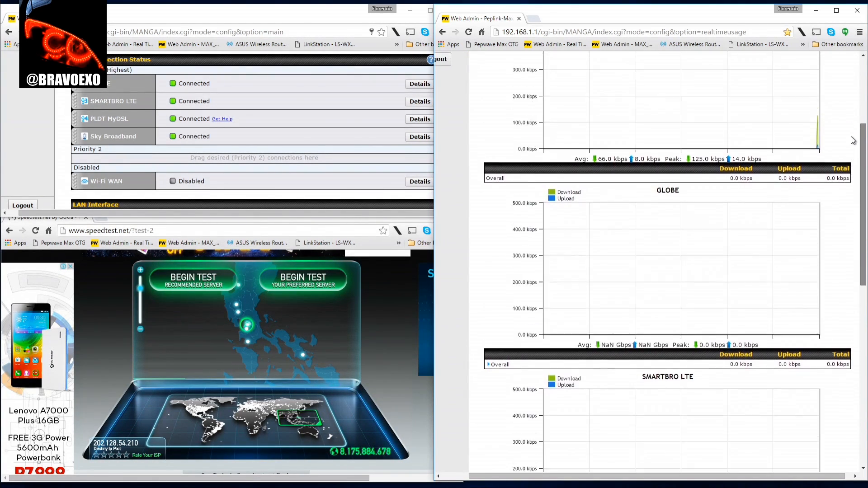
pyautogui.scroll(-3)
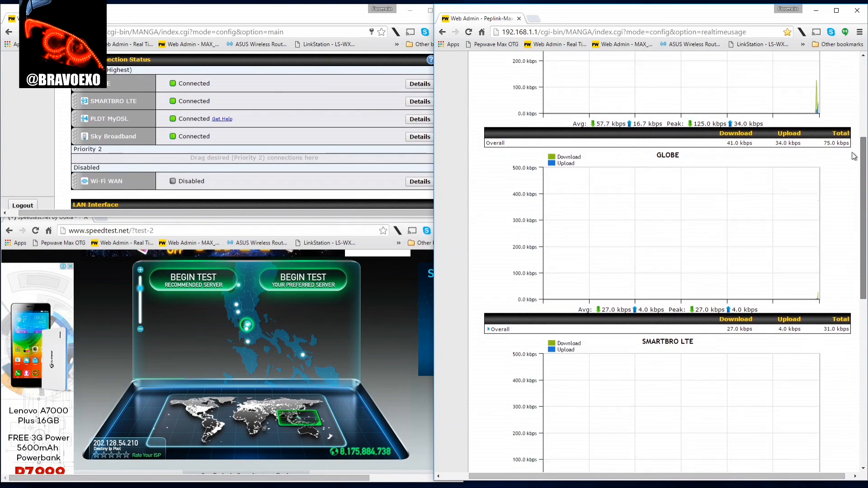
pyautogui.scroll(-3)
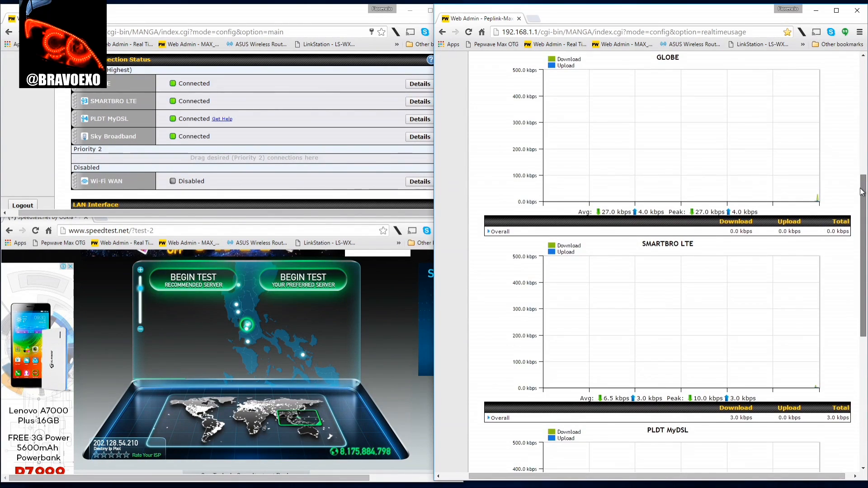
pyautogui.scroll(-3)
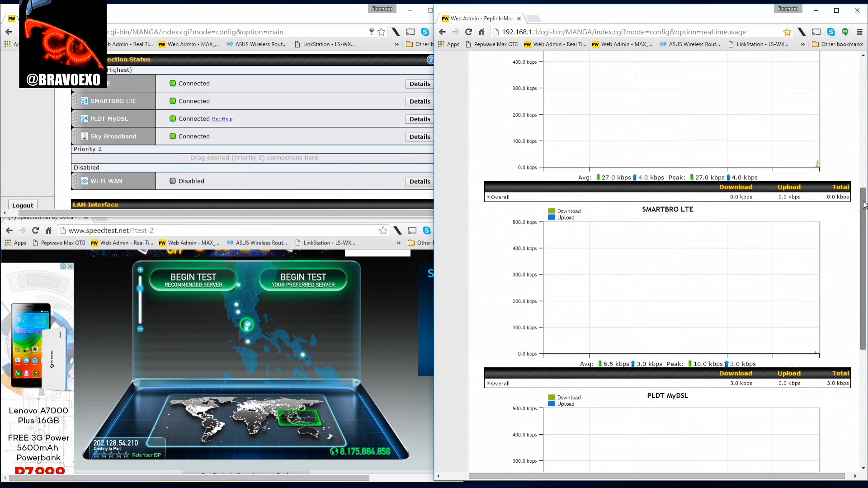
pyautogui.scroll(-3)
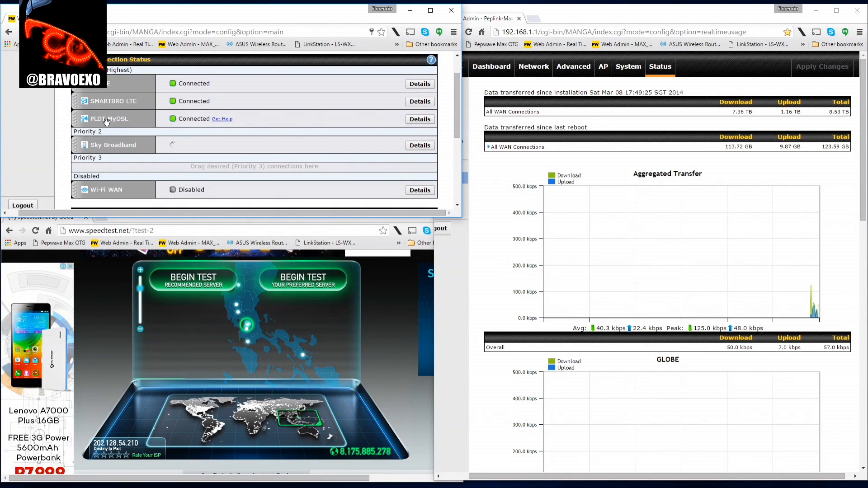
# Drag PLDT MyDSL down into the Priority 2 standby area.
pyautogui.moveTo(108, 118); pyautogui.dragTo(107, 143)
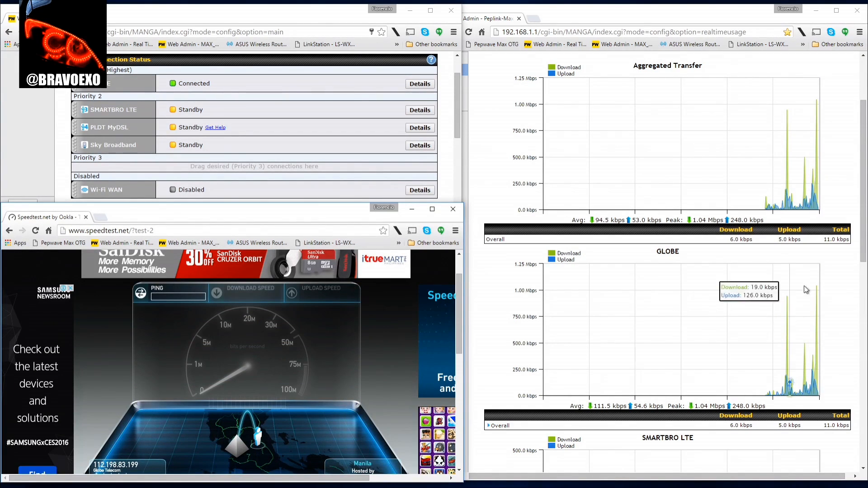
pyautogui.moveTo(820, 295)
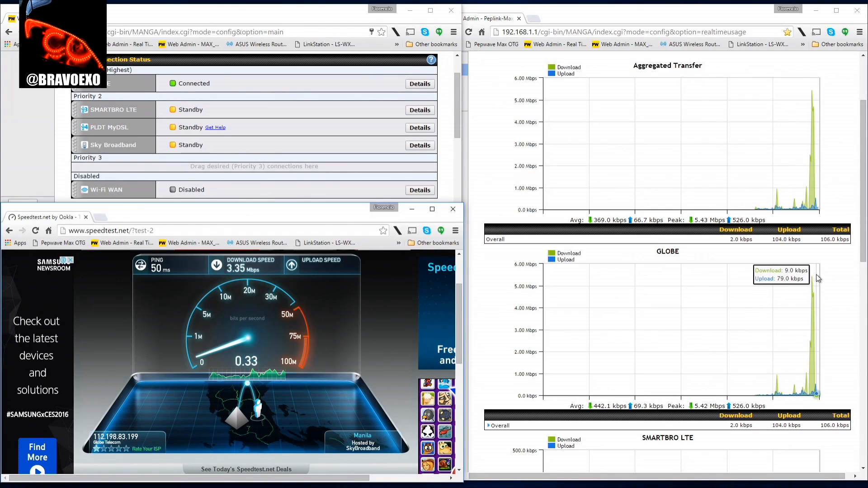
pyautogui.moveTo(454, 307)
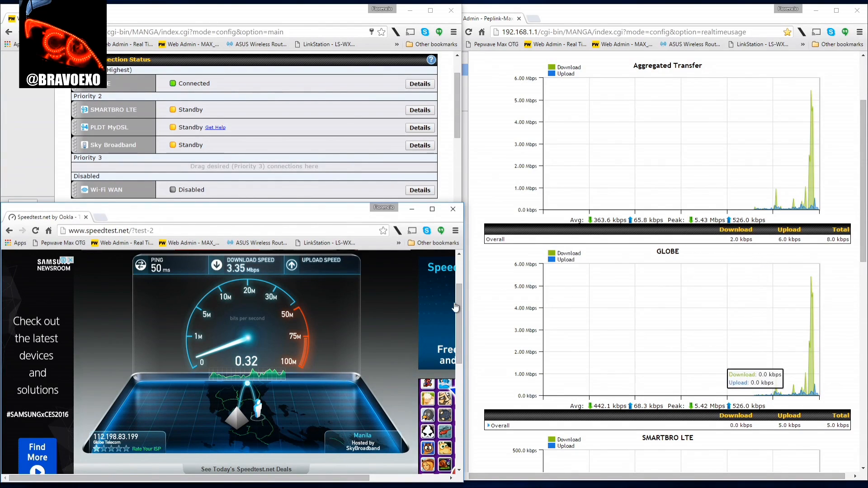
pyautogui.moveTo(292, 341)
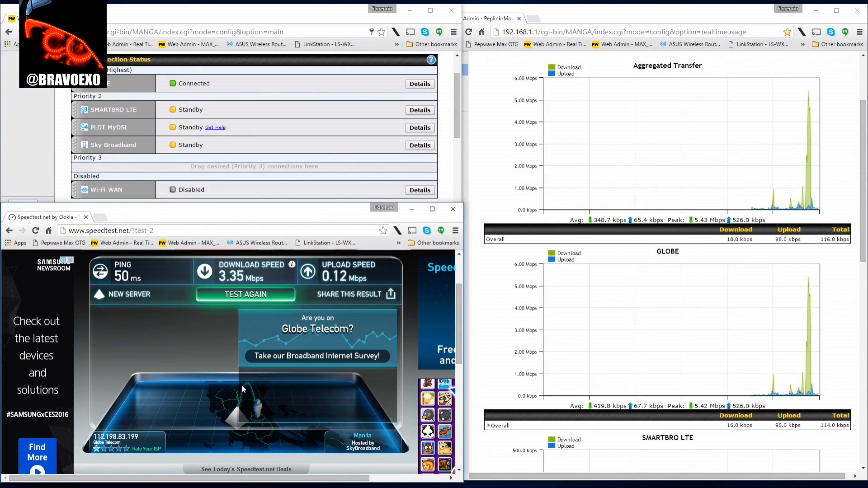
# Return from the results to the Speedtest server map for another test.
pyautogui.click(246, 294)
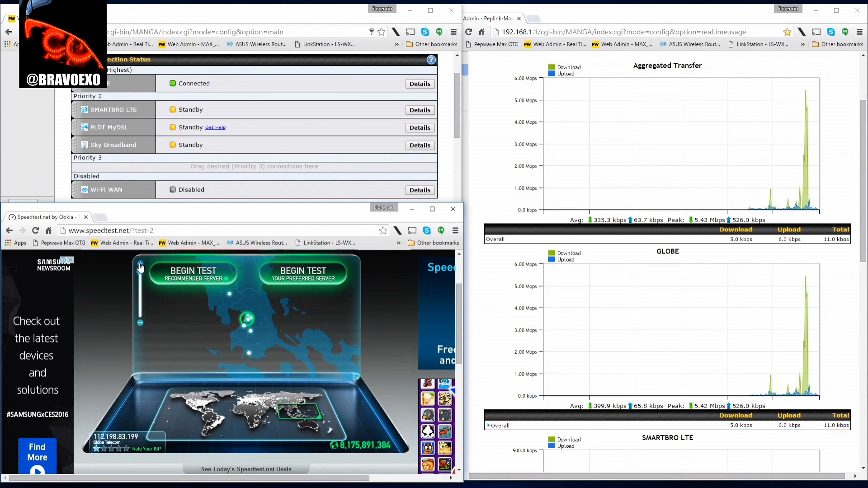
pyautogui.moveTo(235, 312)
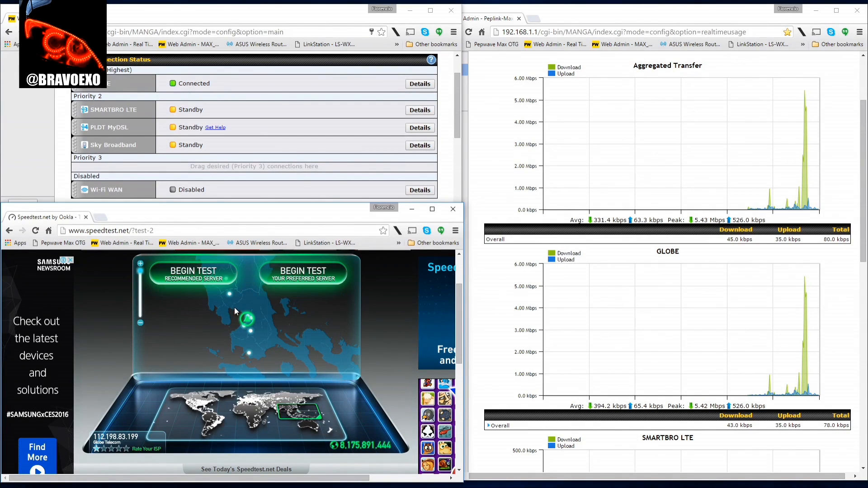
pyautogui.moveTo(240, 329)
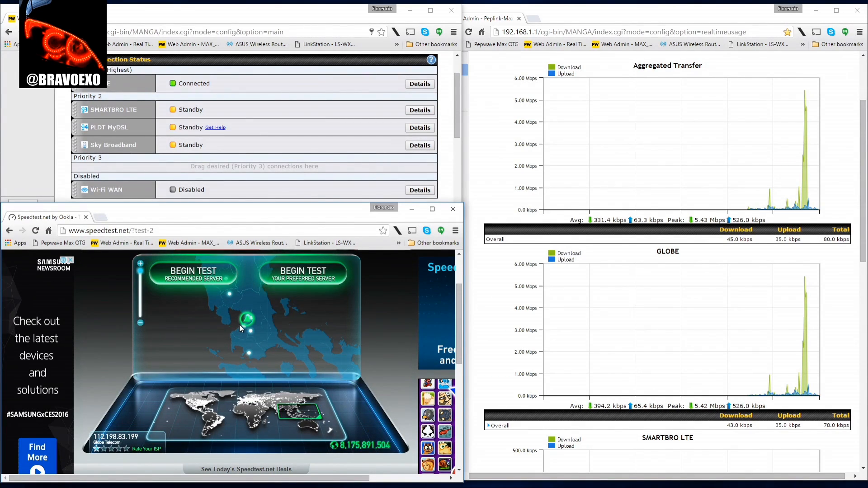
pyautogui.moveTo(390, 272)
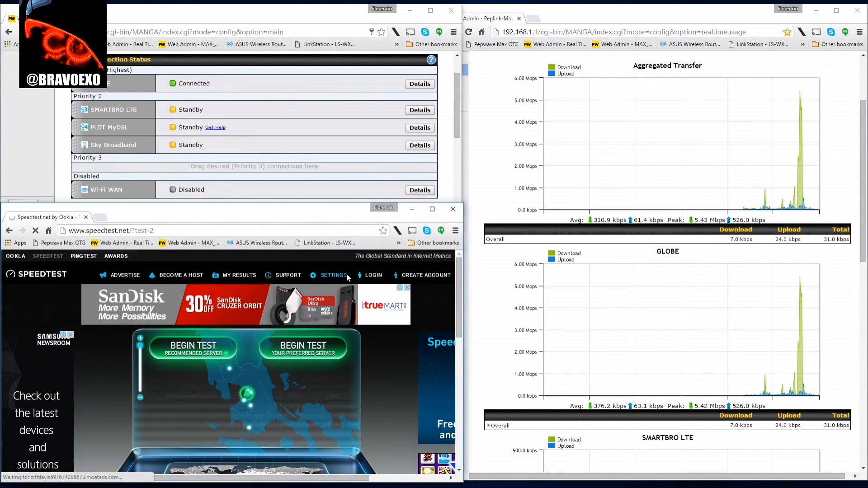
# Save Makati [PH] - Globe Telecom as the preferred server in Speedtest settings.
pyautogui.click(333, 275)
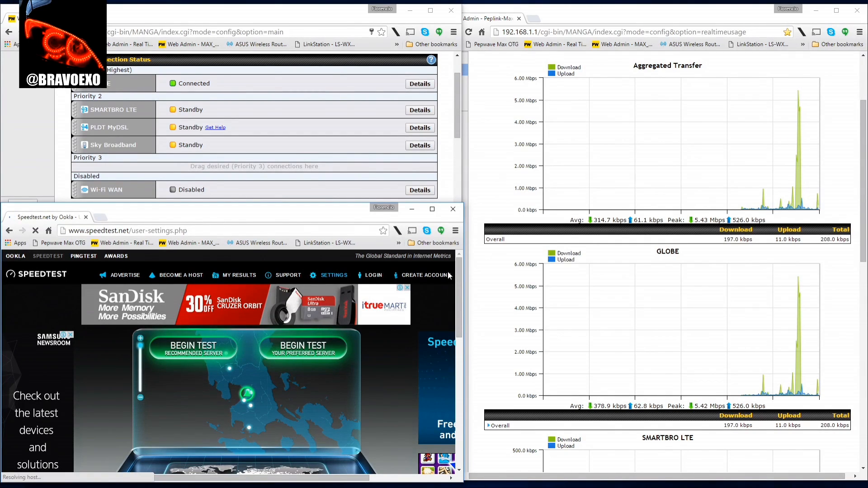
pyautogui.click(333, 275)
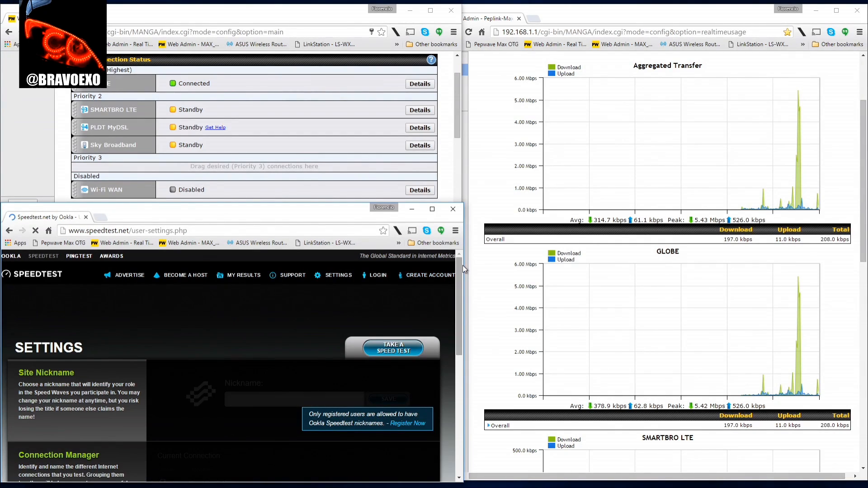
pyautogui.scroll(-3)
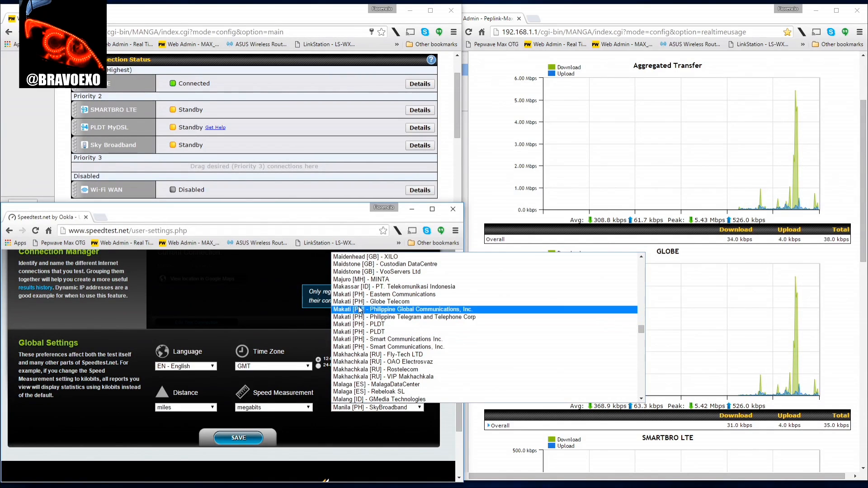
pyautogui.click(371, 301)
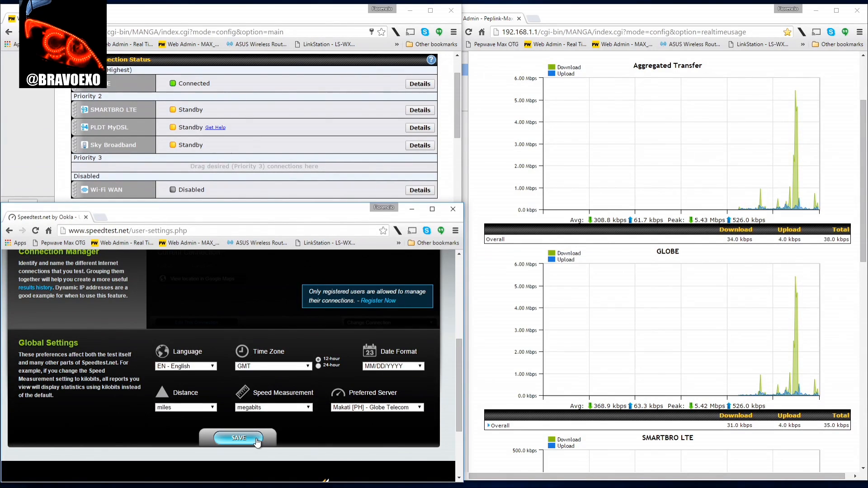
pyautogui.click(238, 437)
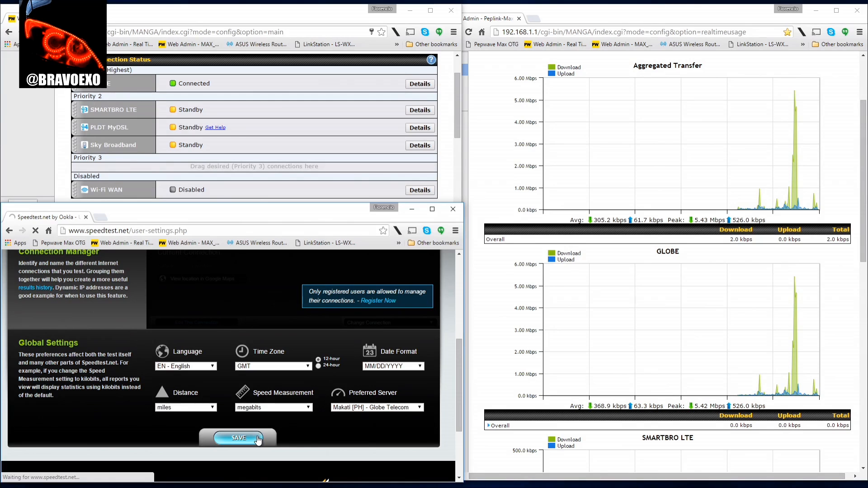
pyautogui.click(238, 438)
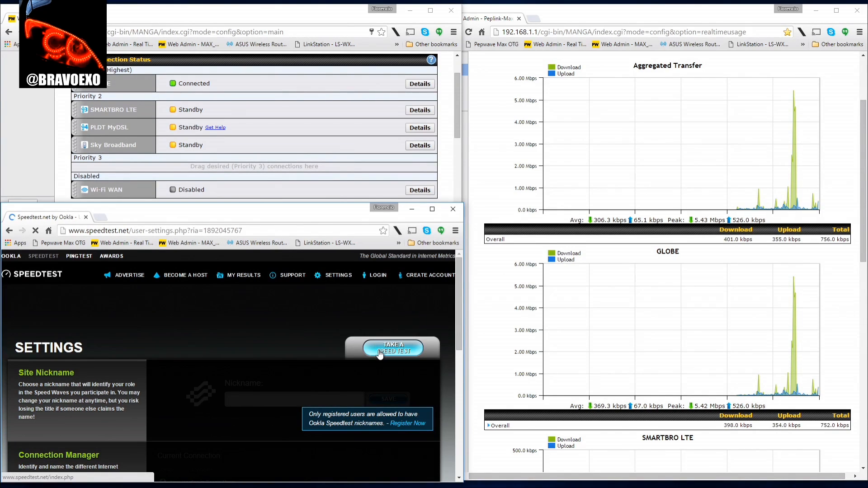
pyautogui.click(392, 348)
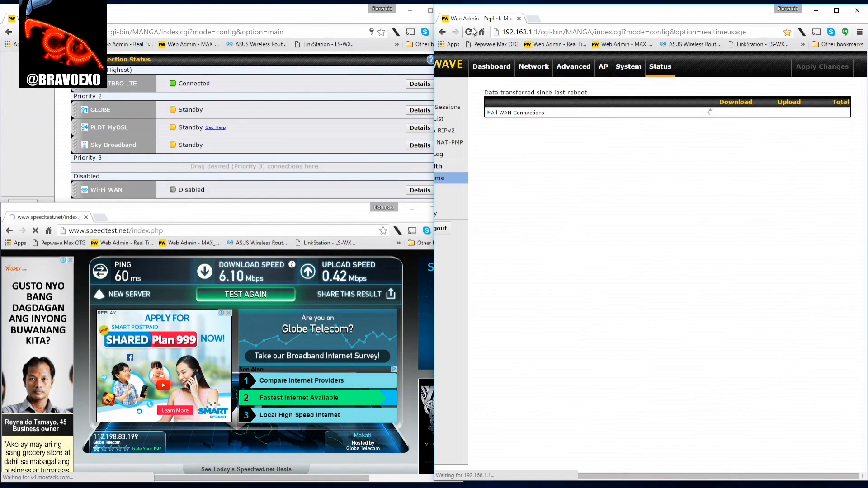
# Reload the real-time usage page and scroll to the SMARTBRO LTE graph.
pyautogui.click(467, 32)
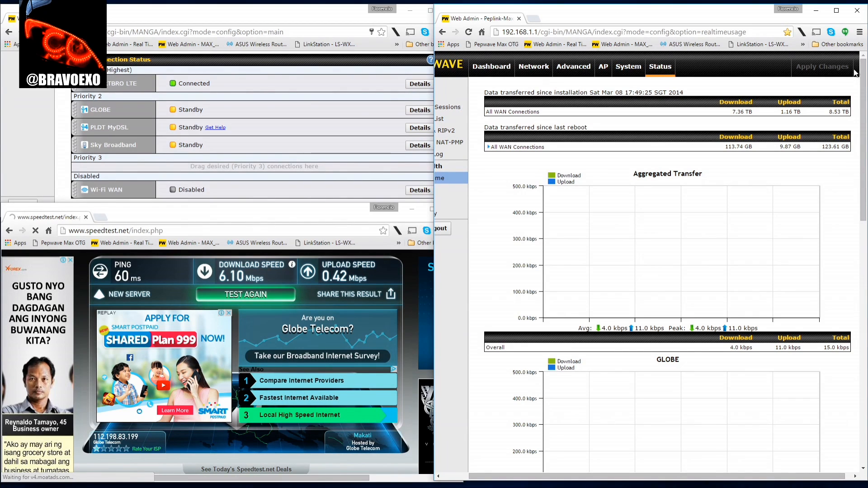
pyautogui.scroll(-3)
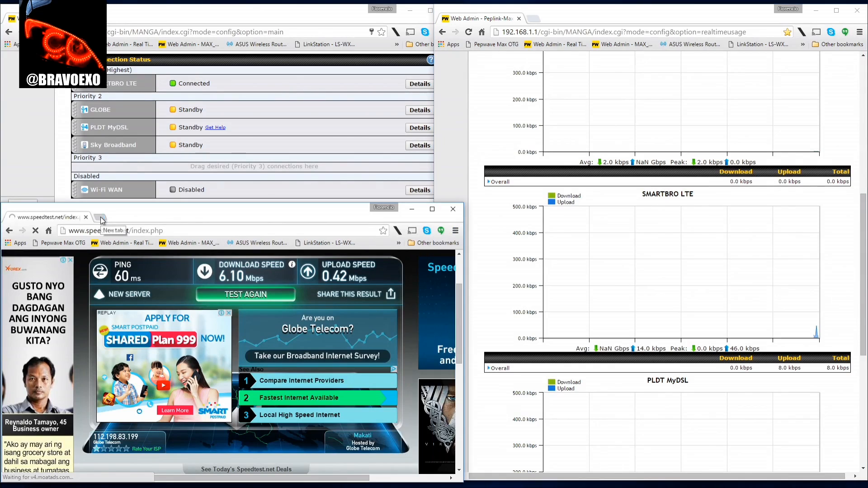
# Load Speedtest.net from bookmarks in a new tab, detecting Smart Broadband.
pyautogui.click(100, 217)
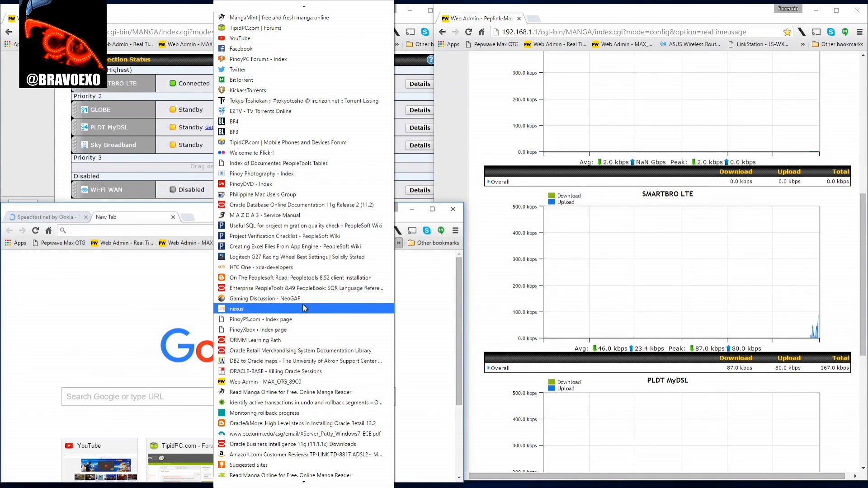
pyautogui.click(265, 298)
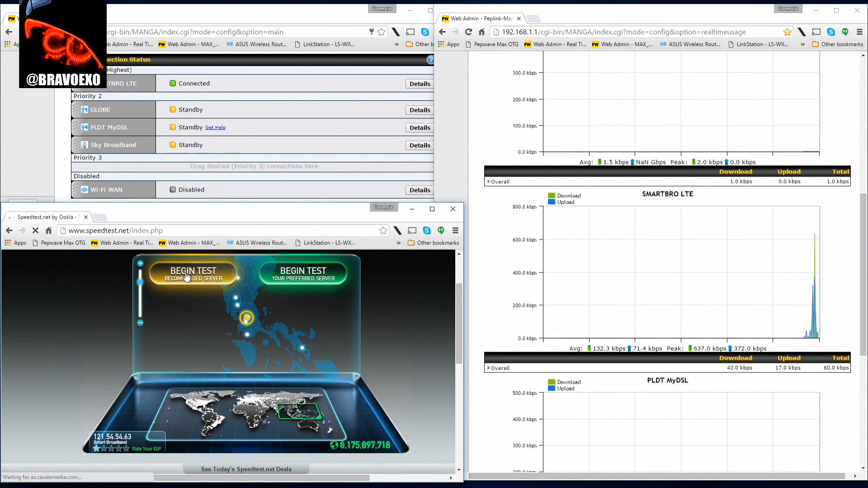
# Start a Speedtest run on the recommended server over SMARTBRO LTE.
pyautogui.click(193, 274)
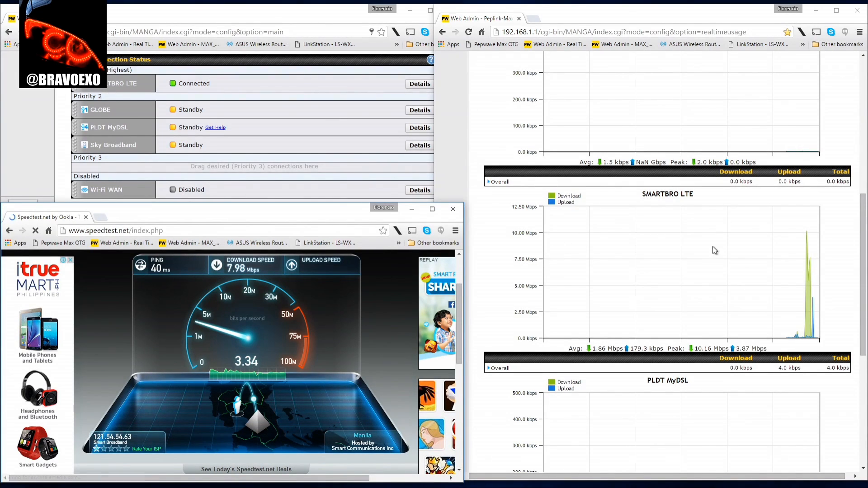
pyautogui.moveTo(810, 242)
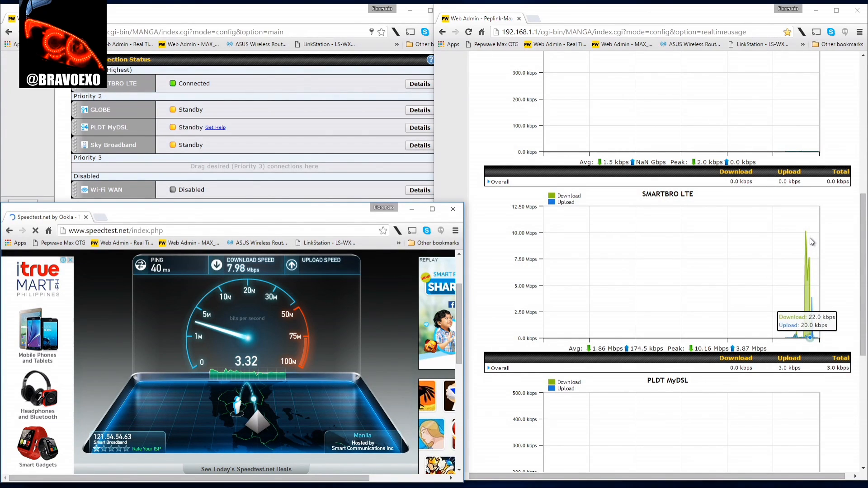
pyautogui.moveTo(717, 349)
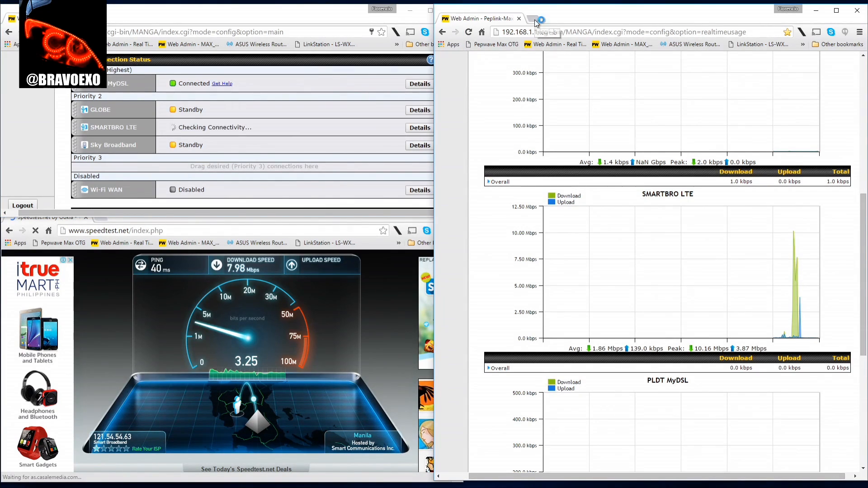
# Switch to the router's real-time usage graphs and scroll to the PLDT MyDSL chart.
pyautogui.click(540, 19)
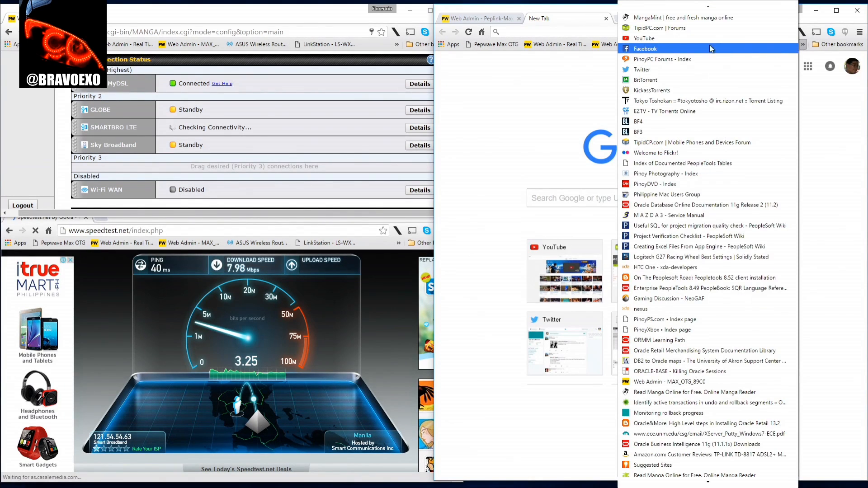
pyautogui.click(644, 38)
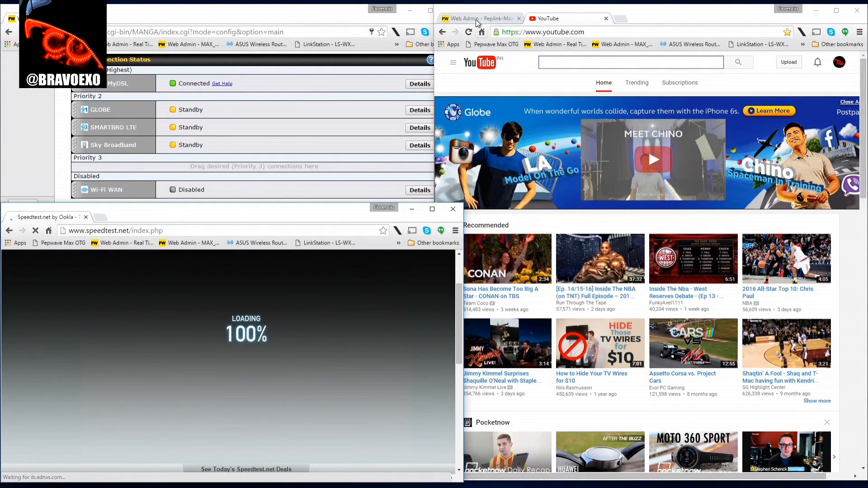
pyautogui.click(476, 18)
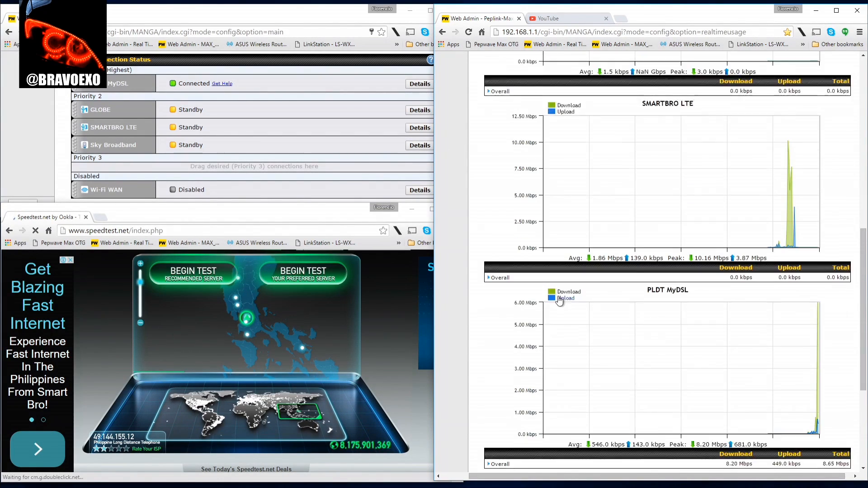
pyautogui.scroll(-3)
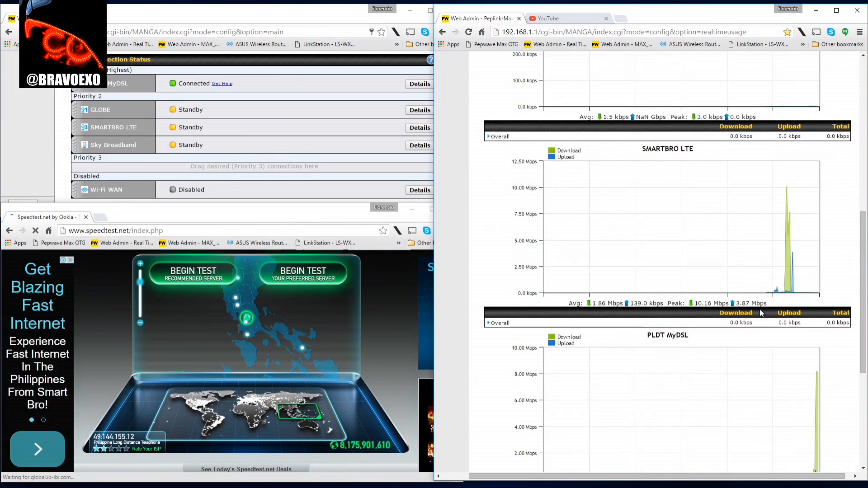
pyautogui.scroll(-3)
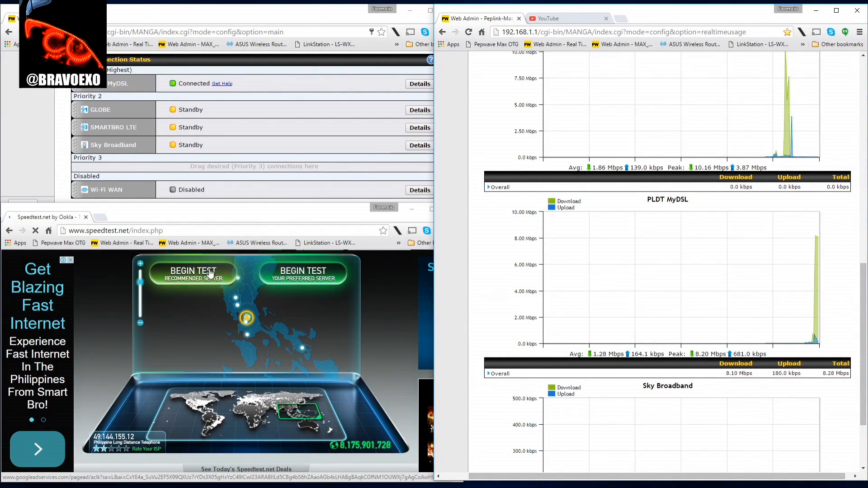
# Start a Speedtest run on the recommended Makati server over PLDT MyDSL.
pyautogui.click(193, 274)
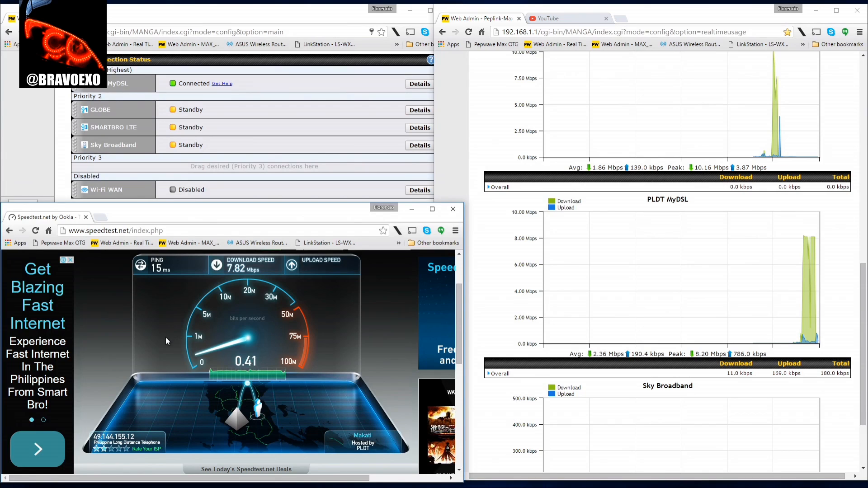
pyautogui.moveTo(122, 333)
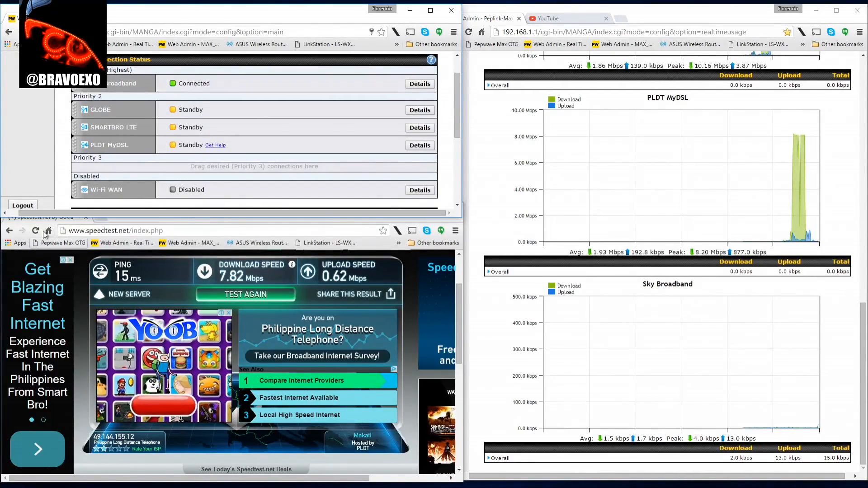
# Generate traffic from the YouTube page and view it on the Sky Broadband usage graph.
pyautogui.click(548, 18)
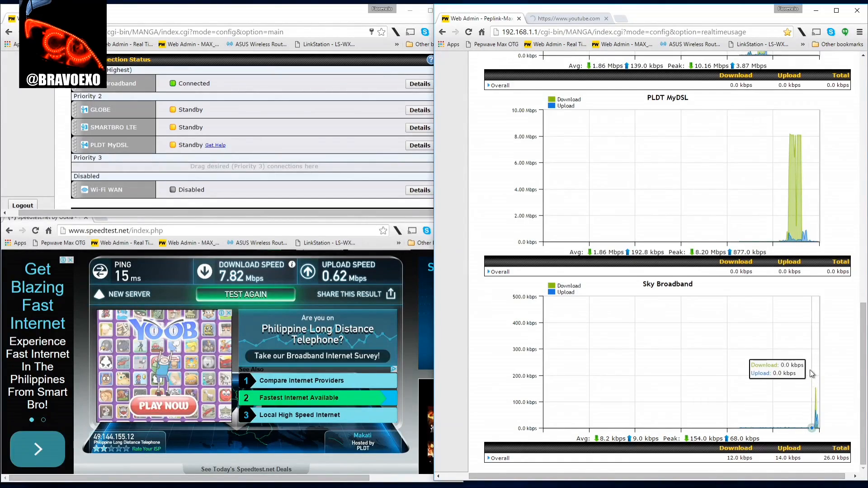
pyautogui.click(567, 18)
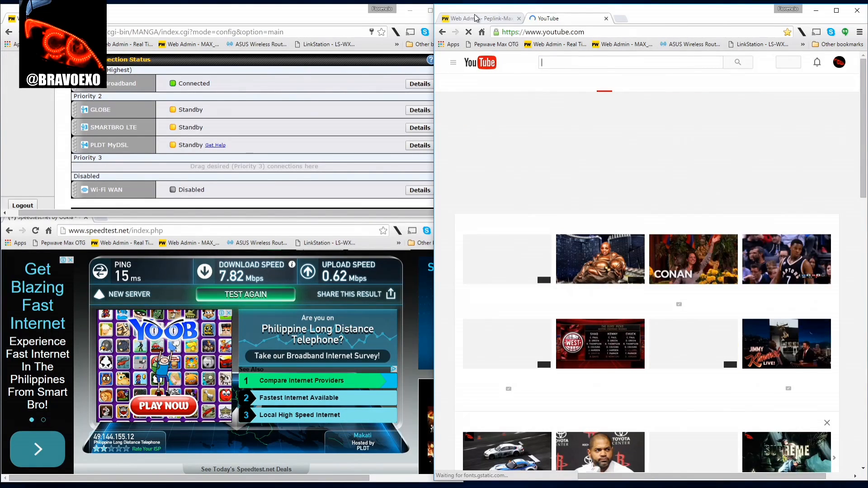
pyautogui.click(480, 18)
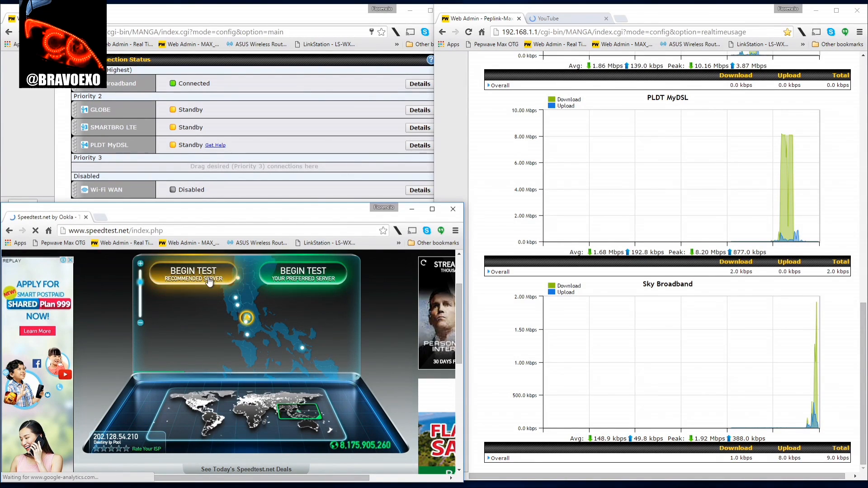
# Run a recommended-server test over Sky Broadband: 48.11 Mbps down, 4.70 Mbps up, 11 ms ping.
pyautogui.click(192, 275)
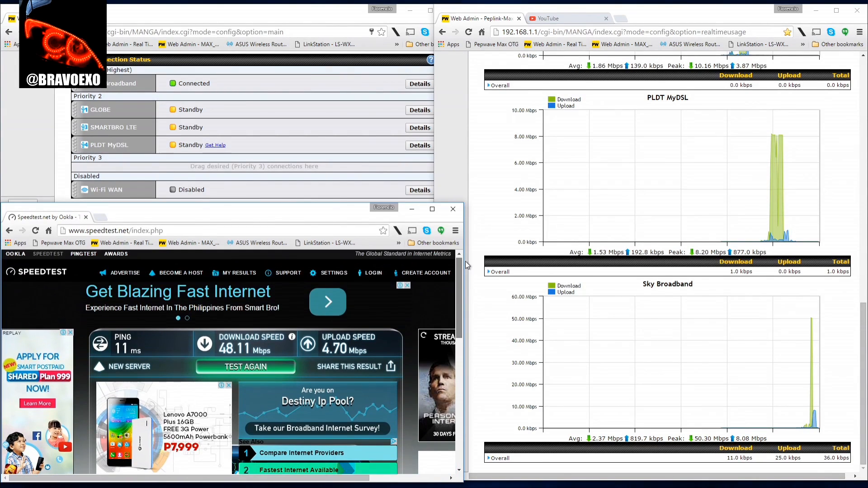
# Save Manila [PH] - SkyBroadband as the preferred server in Speedtest settings.
pyautogui.click(333, 275)
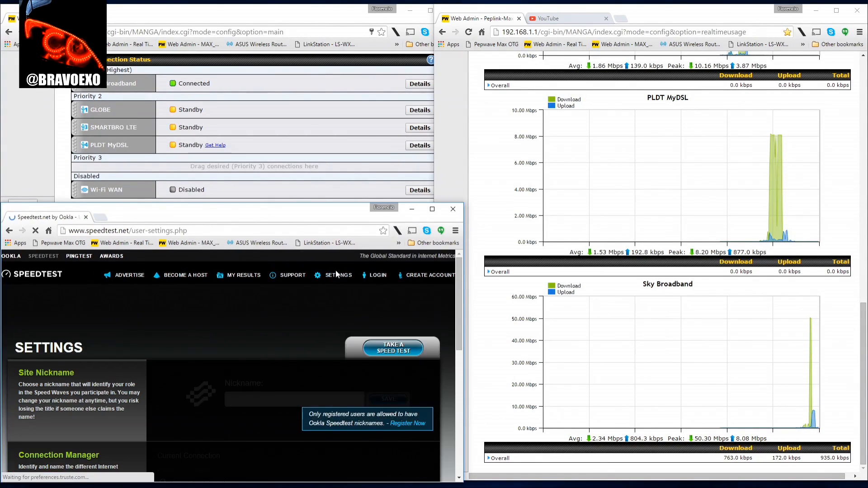
pyautogui.scroll(-3)
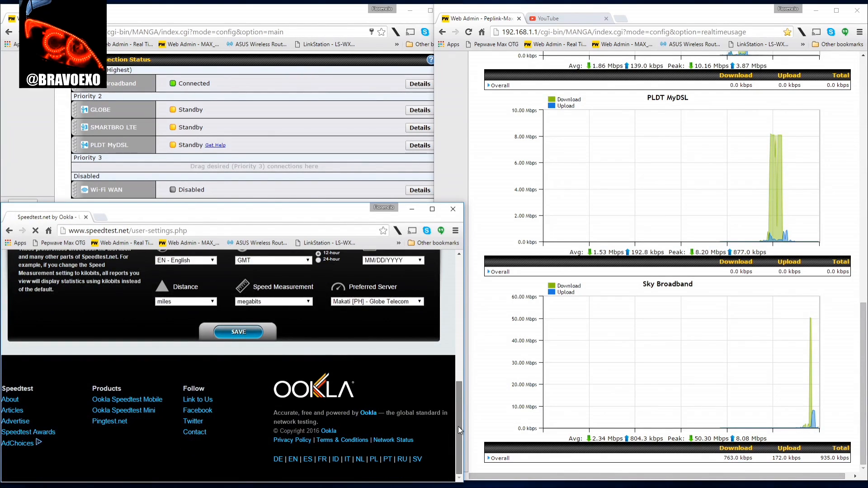
pyautogui.click(419, 301)
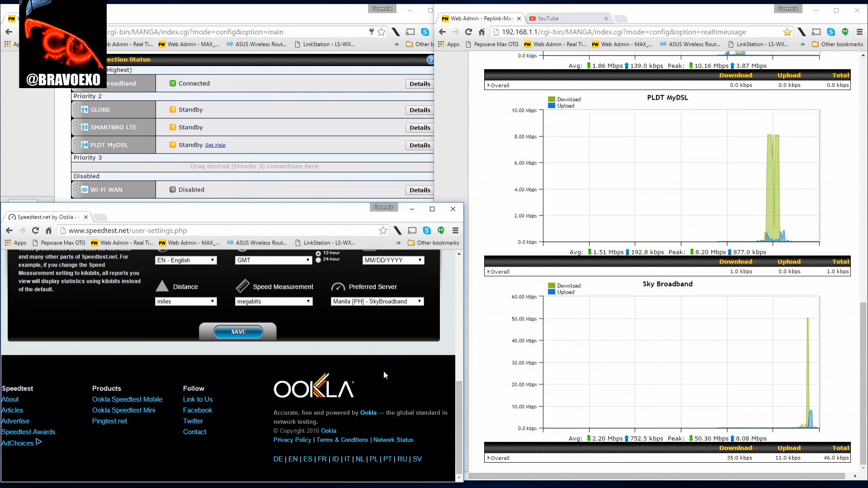
pyautogui.click(238, 332)
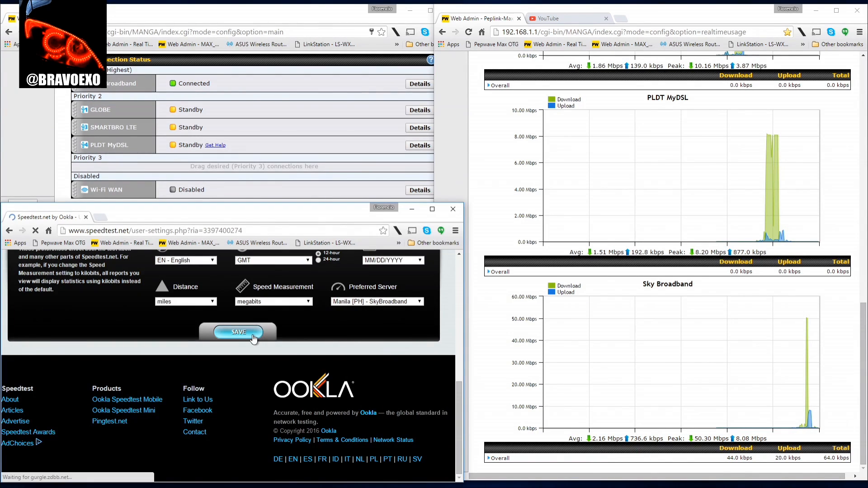
pyautogui.click(238, 332)
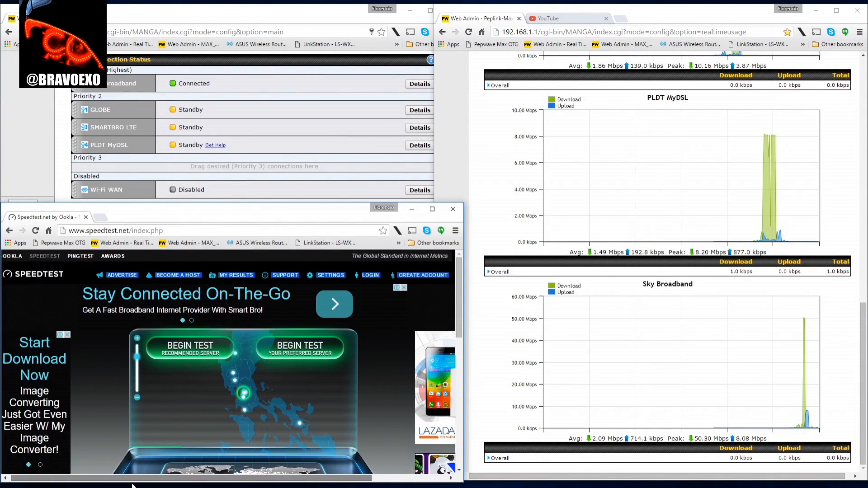
pyautogui.scroll(-3)
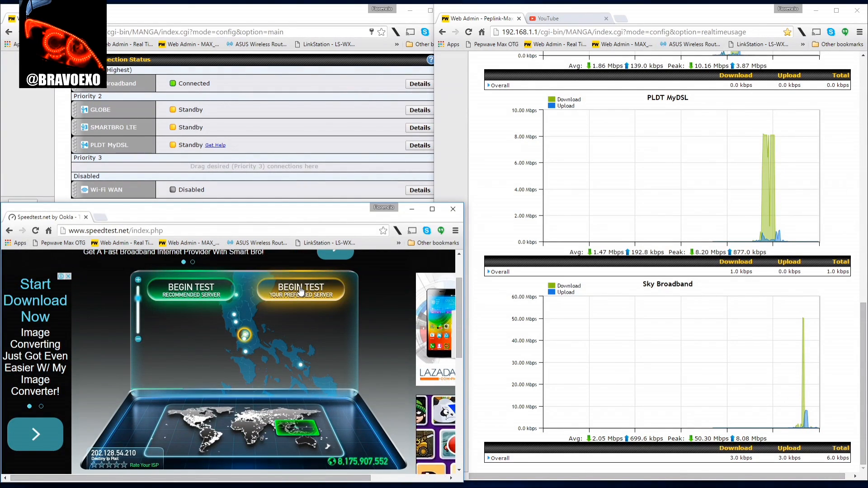
# Run a preferred-server test against Manila SkyBroadband: 49.11 Mbps down, 4.73 Mbps up, 9 ms ping.
pyautogui.click(300, 286)
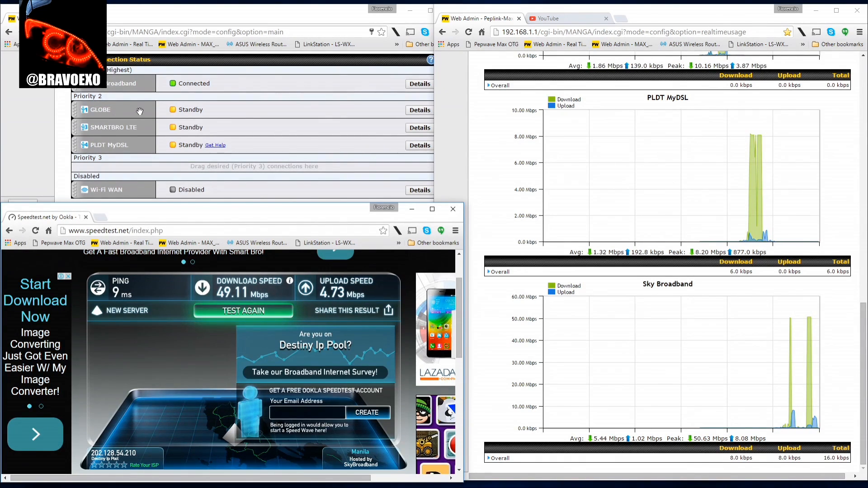
pyautogui.moveTo(40, 139)
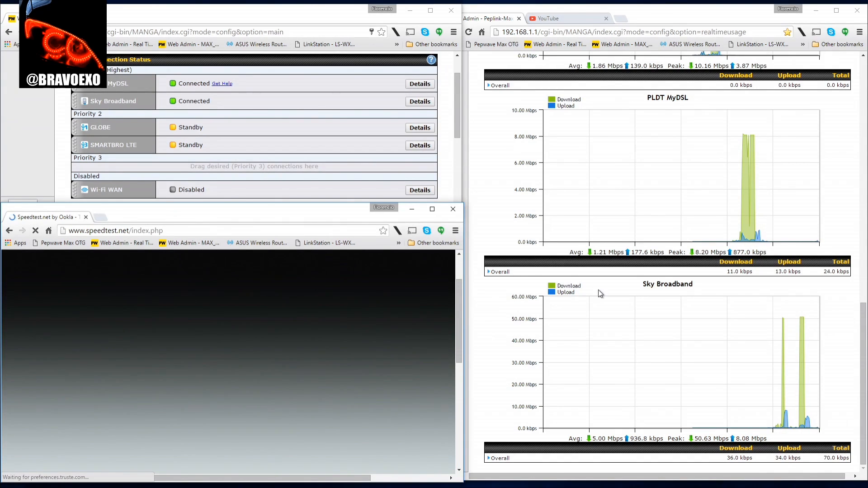
pyautogui.moveTo(824, 329)
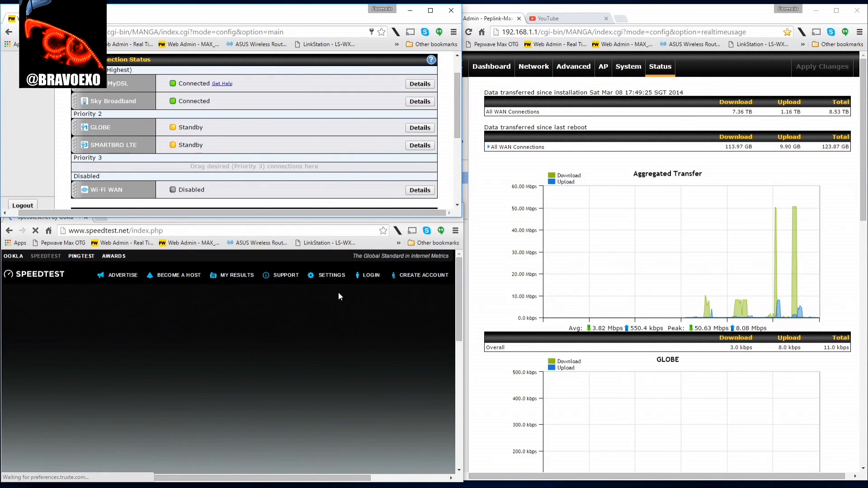
pyautogui.moveTo(408, 310)
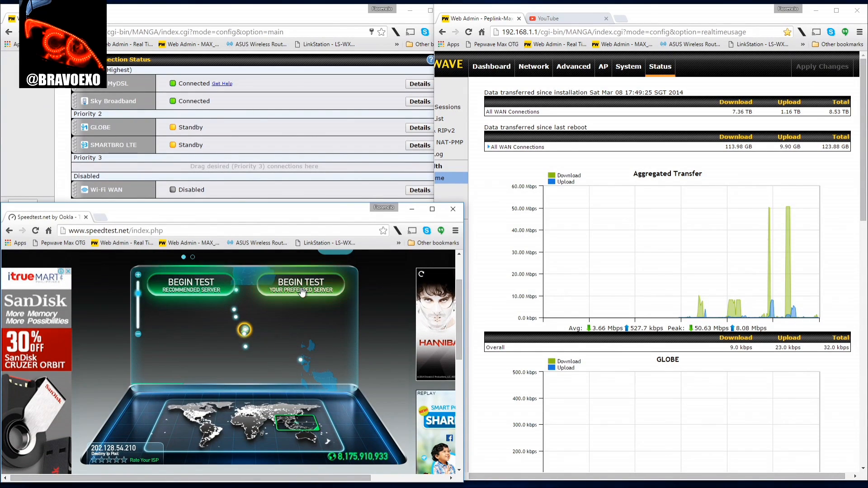
# Start a preferred-server test and review the Aggregated Transfer, PLDT MyDSL and Sky Broadband graphs.
pyautogui.click(300, 282)
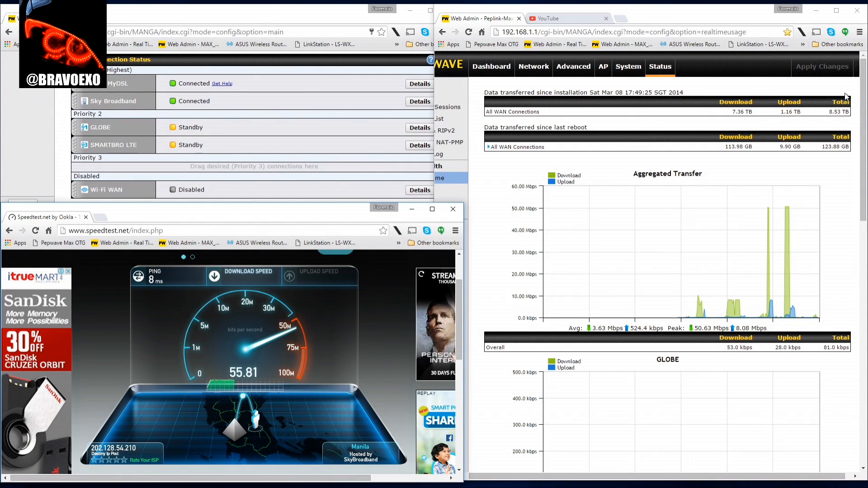
pyautogui.scroll(-3)
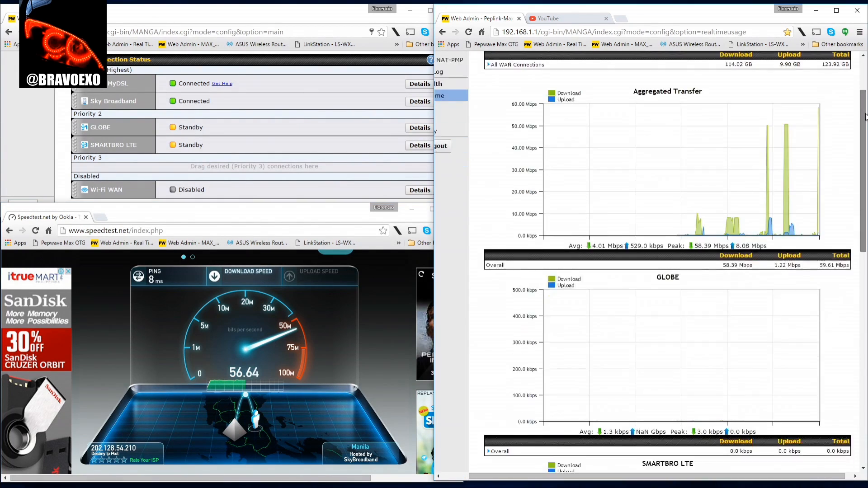
pyautogui.scroll(-3)
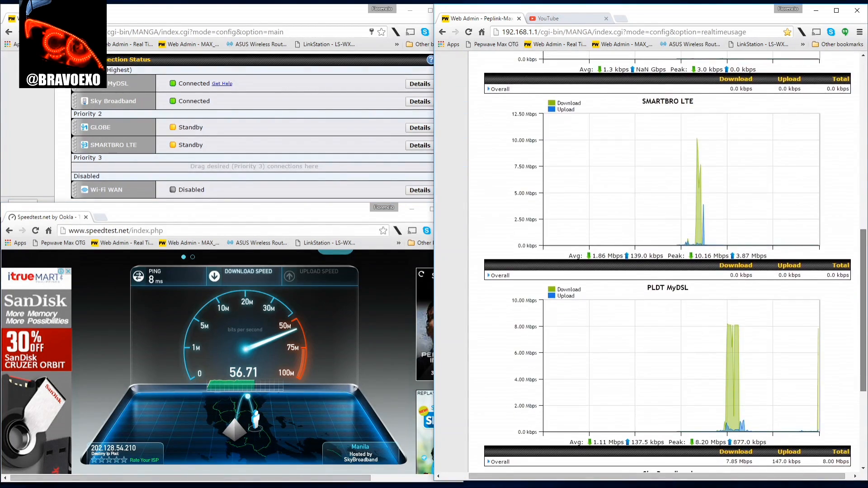
pyautogui.scroll(-3)
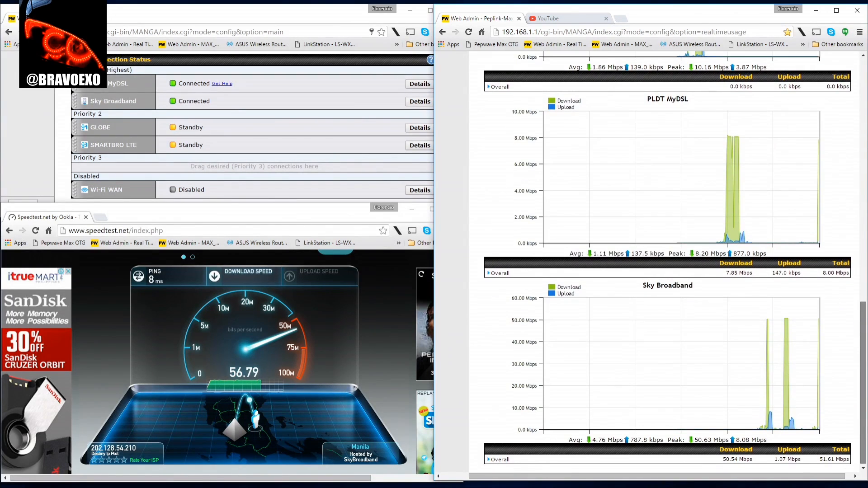